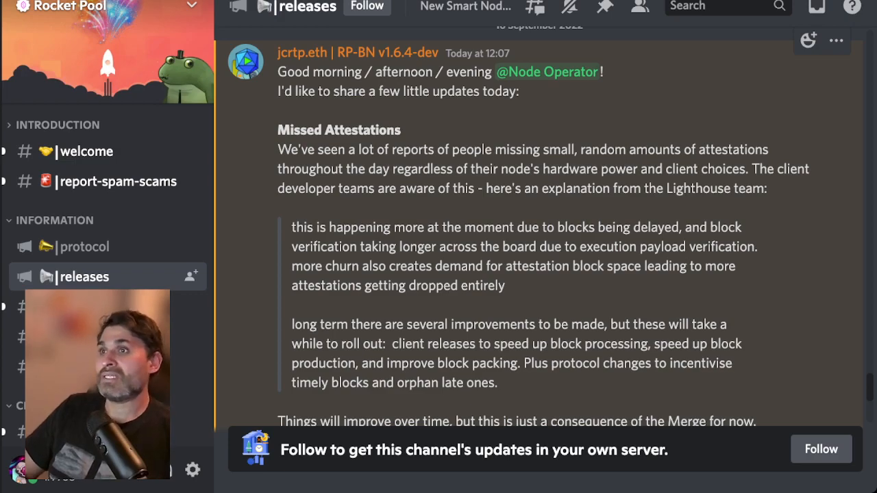
- Scroll the #releases announcement down to the MEV-Boost Update section showing the new container tag
scroll(down, 3)
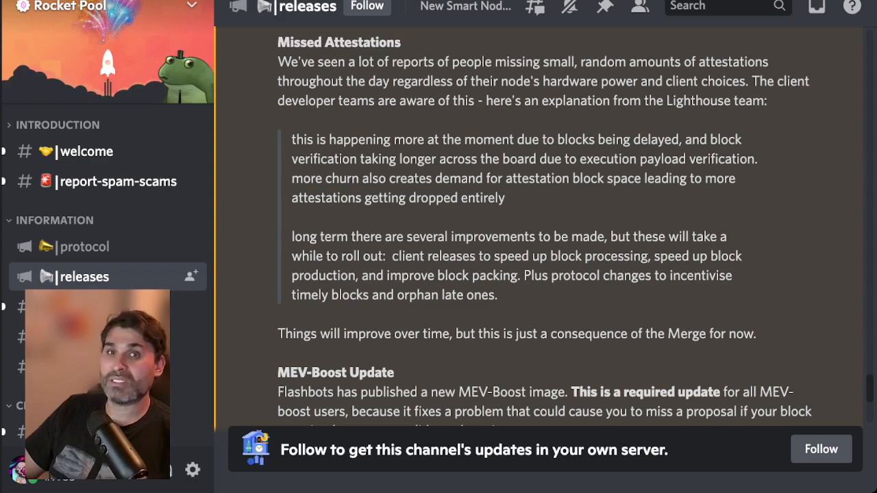
scroll(down, 3)
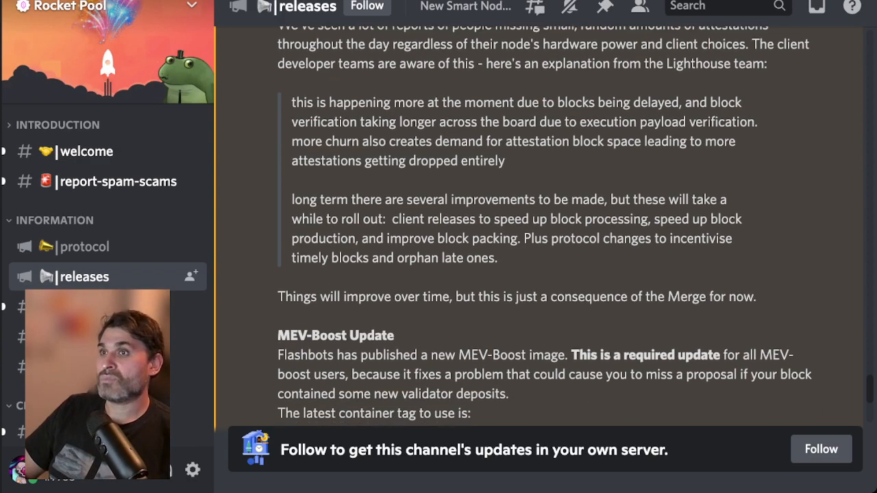
scroll(down, 3)
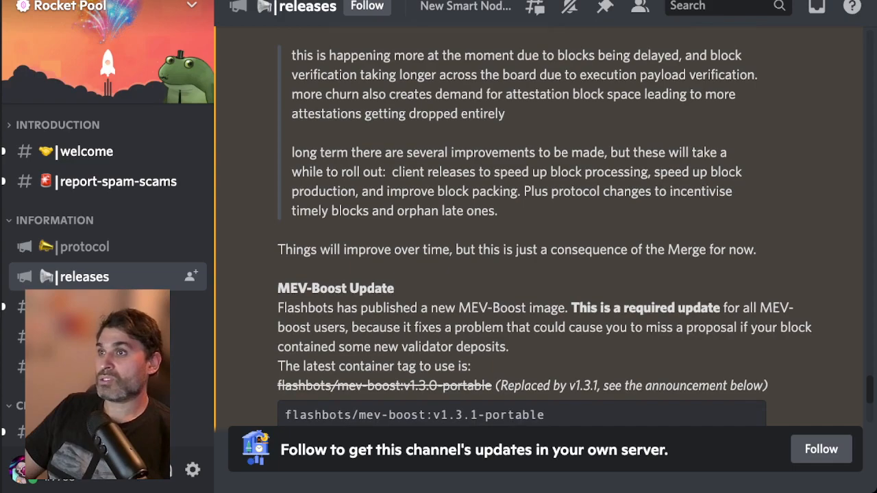
- Scroll on to the Flashbots MEV-Boost fix announcement naming the v1.3.1-portable container tag
scroll(down, 3)
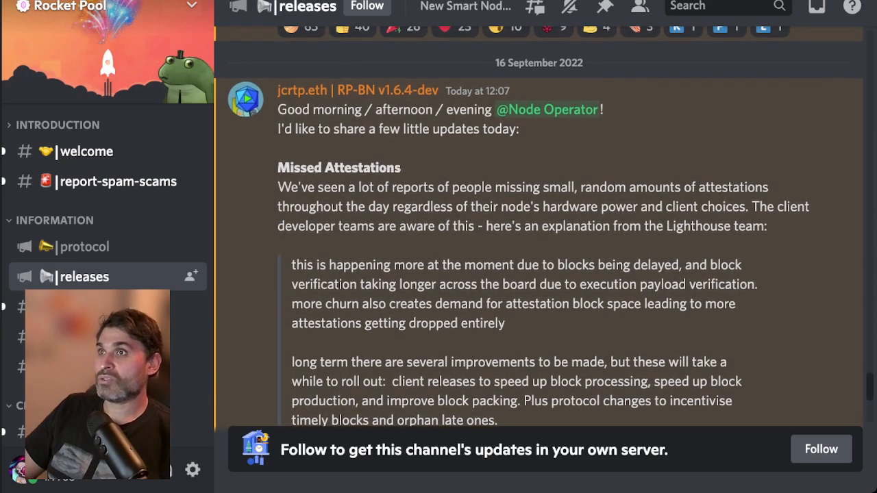
scroll(down, 3)
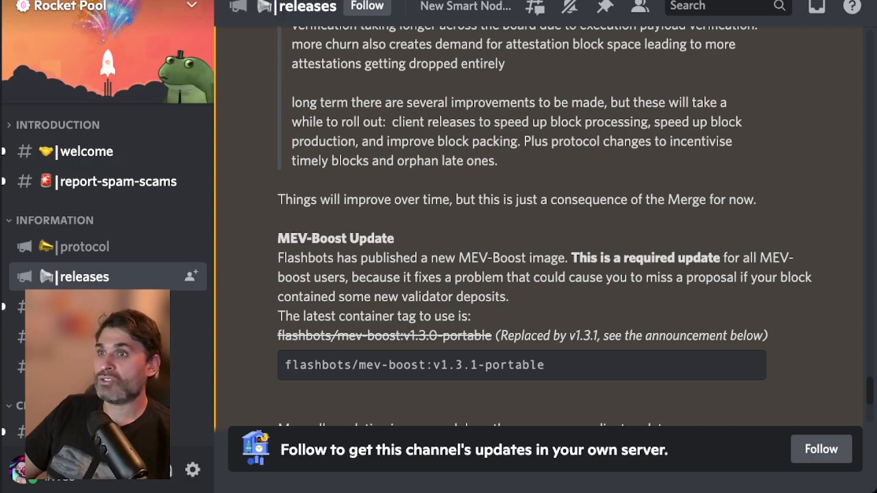
scroll(down, 3)
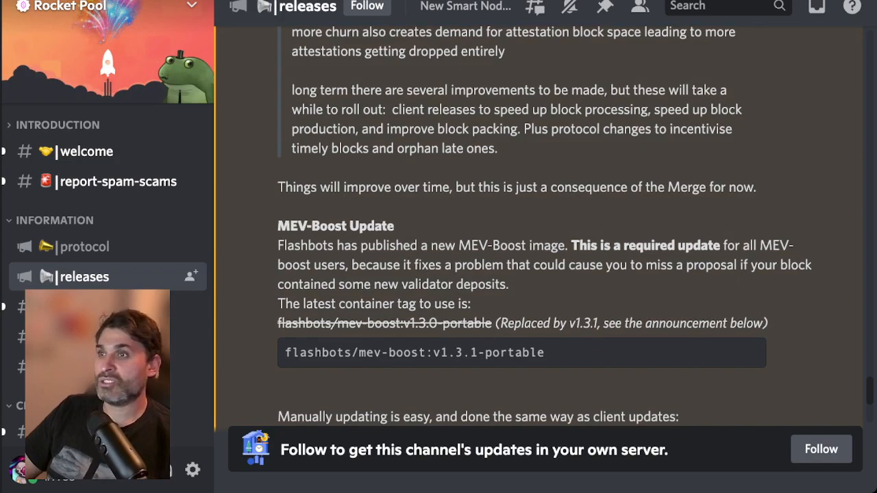
scroll(down, 3)
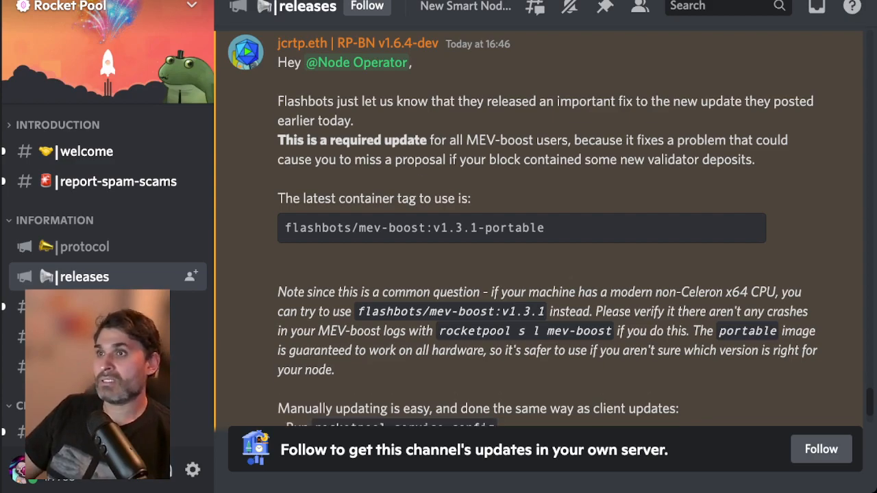
scroll(down, 3)
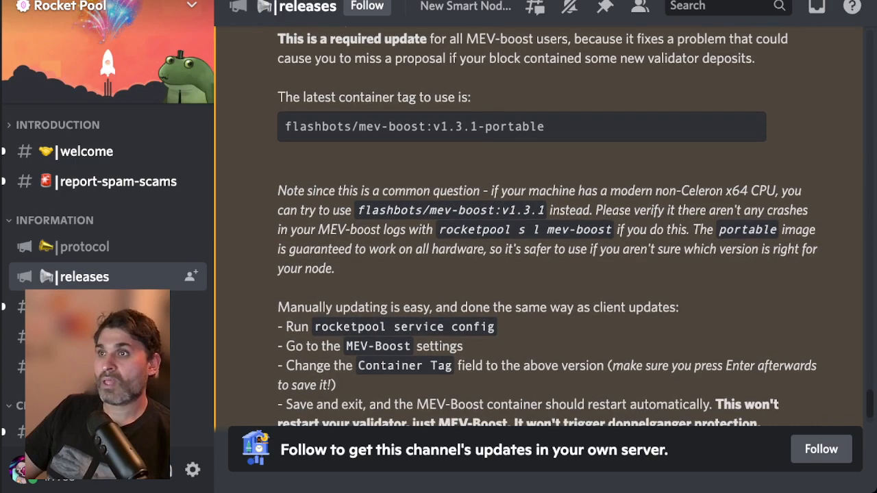
scroll(down, 3)
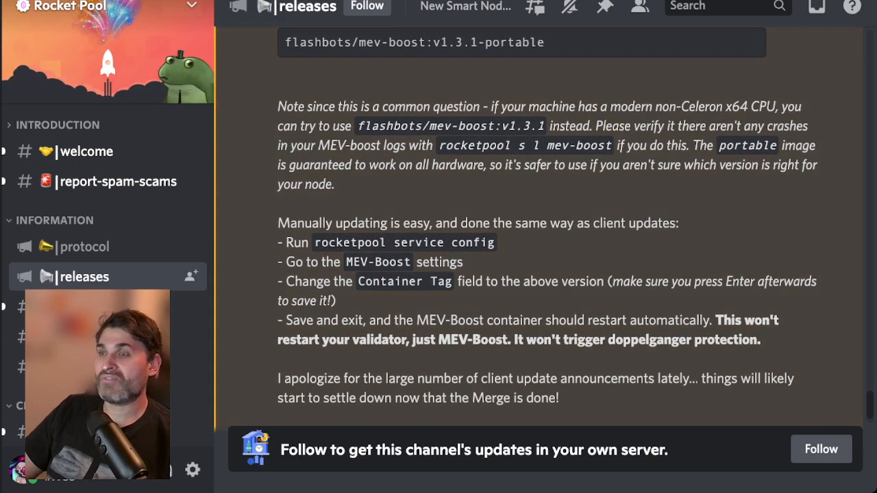
drag(315, 242, 494, 243)
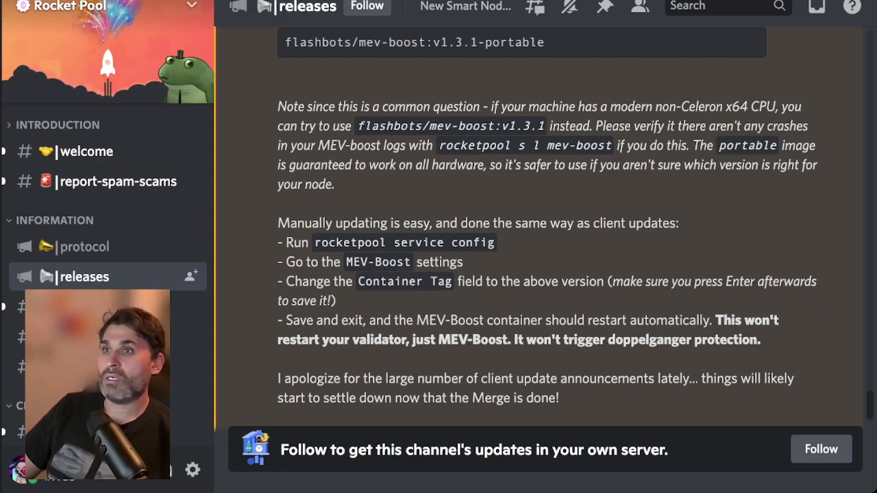
scroll(down, 3)
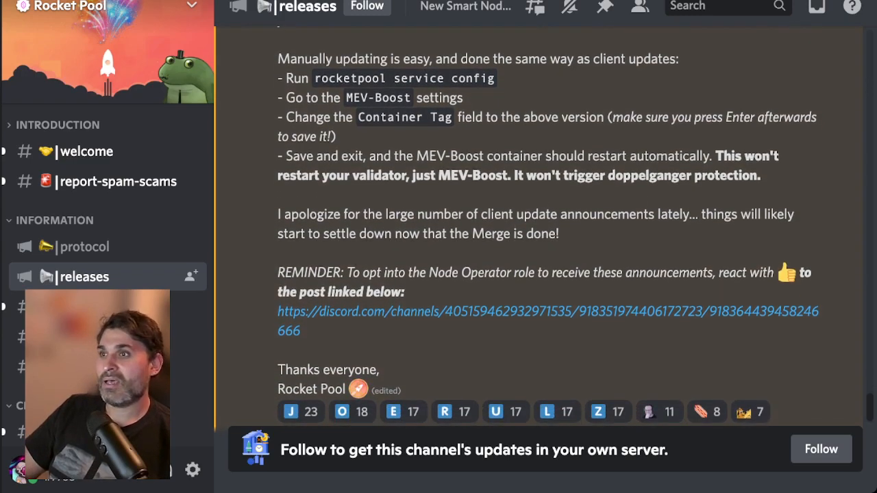
scroll(down, 3)
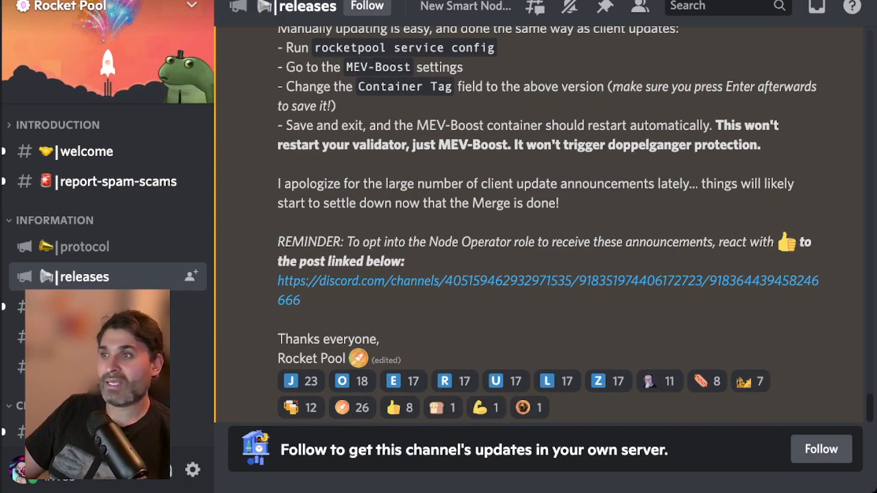
click(300, 381)
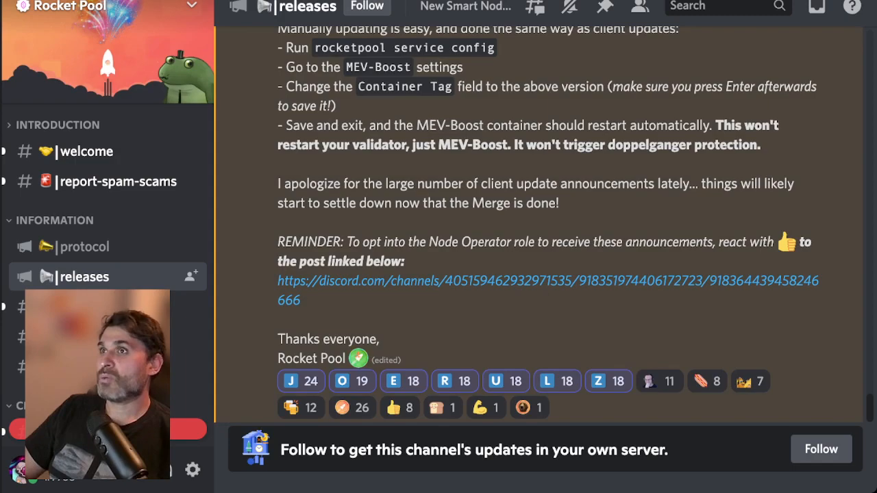
- Switch to the #trading channel and read the discussion on MEV rewards and smoothing pool APR
click(81, 262)
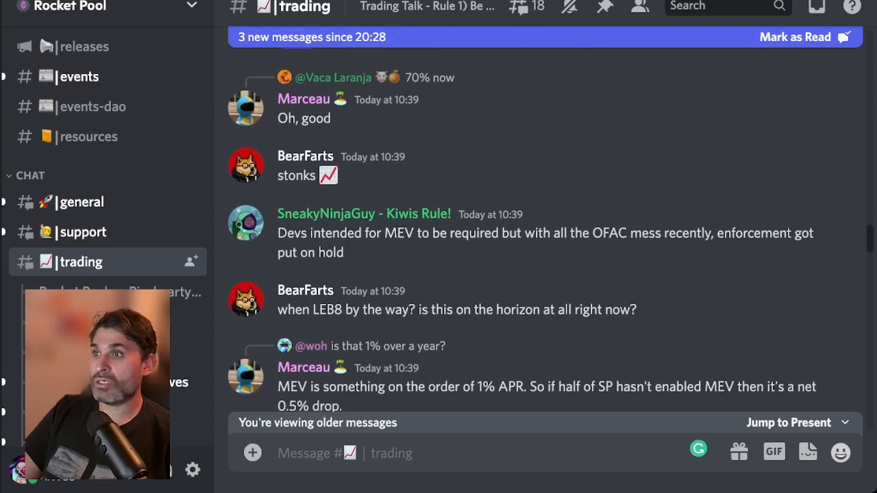
scroll(down, 3)
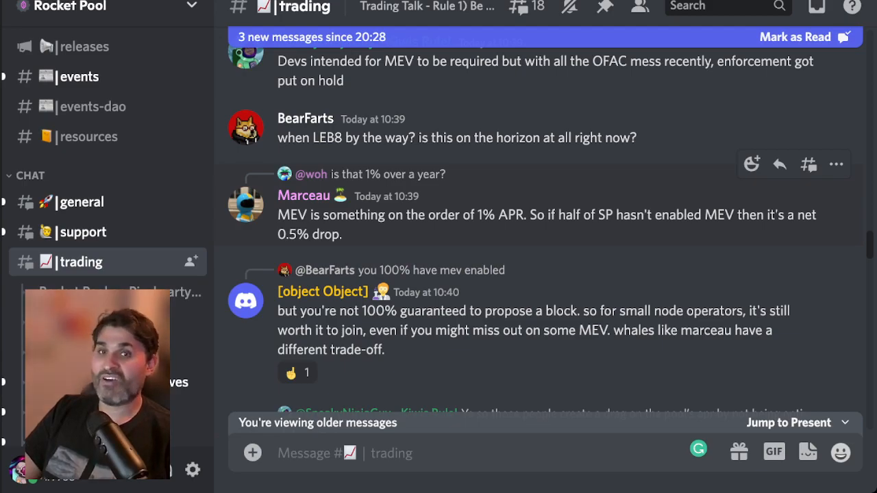
scroll(down, 3)
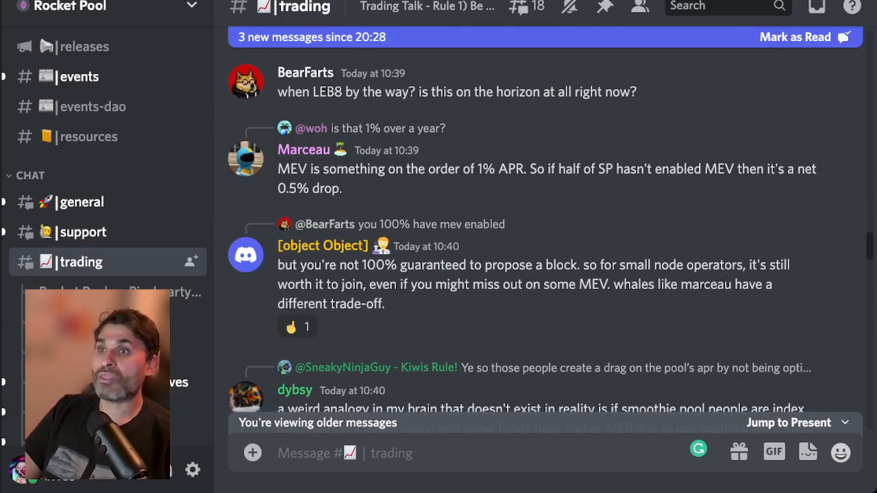
scroll(down, 3)
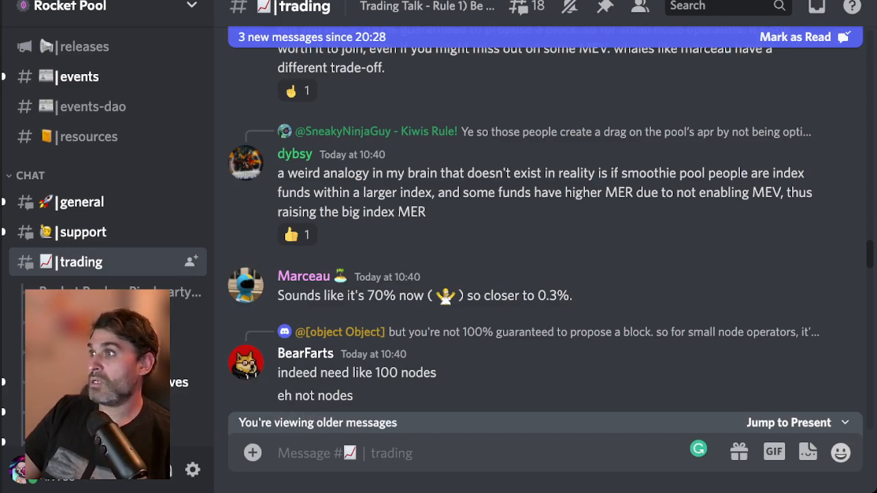
- View the Explorer's Deposit Pool page and scroll through its balance and minipool queue stats
click(78, 77)
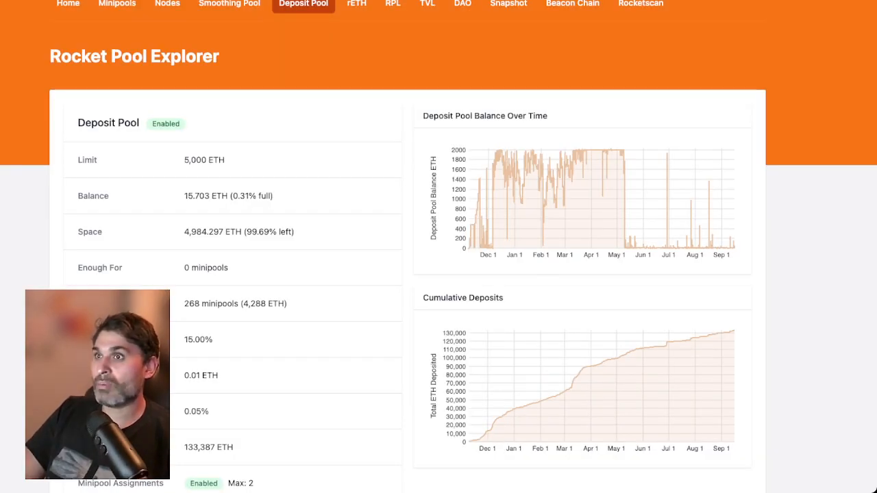
scroll(down, 3)
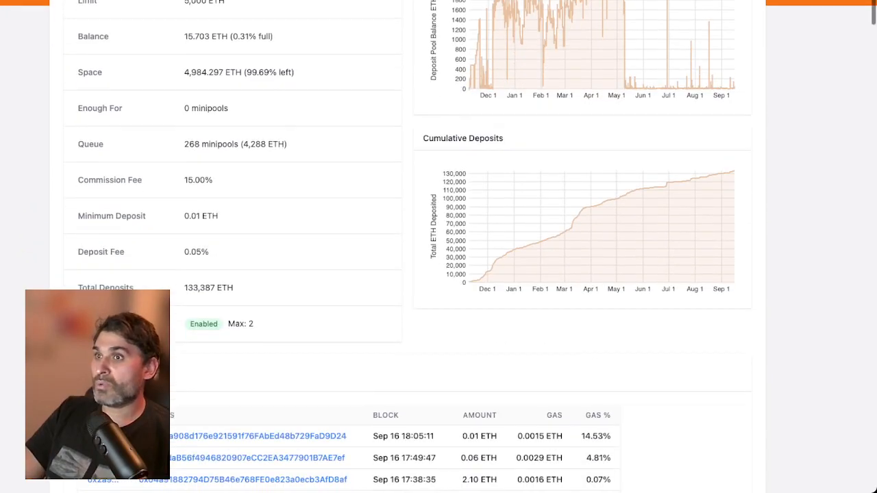
scroll(down, 3)
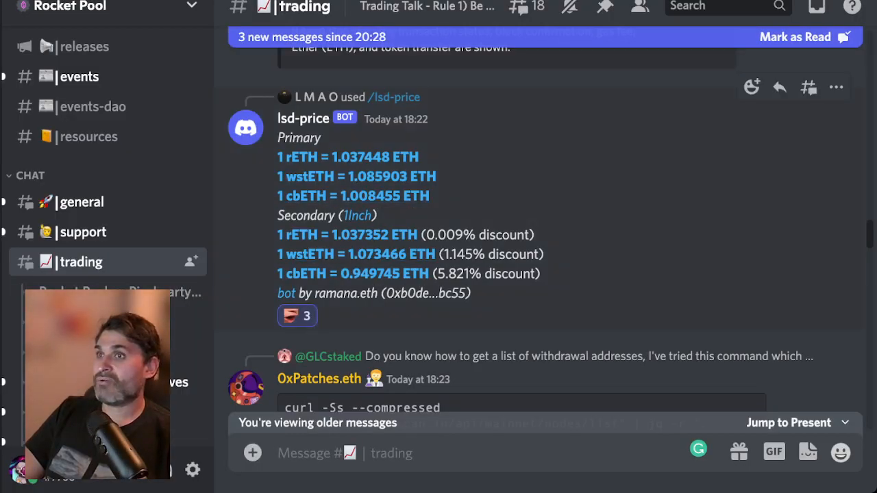
- Select text in the lsd-price bot's rETH price post before moving to the Smoothing Pool page
triple_click(405, 234)
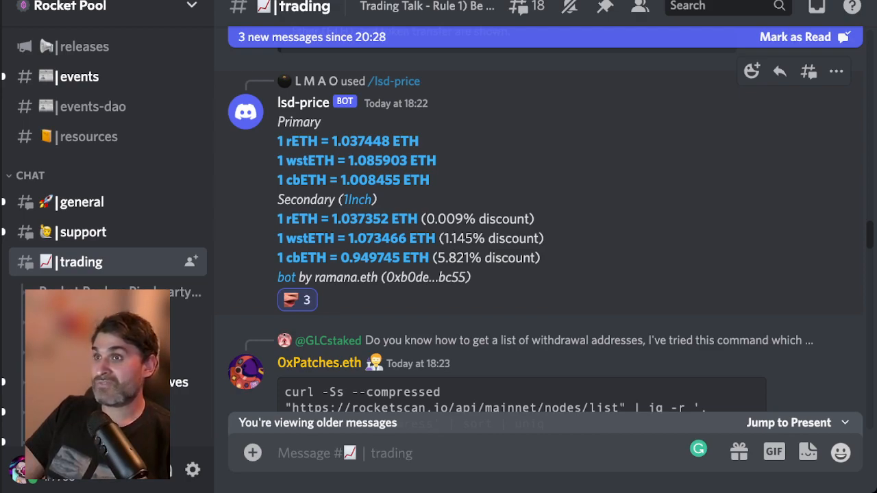
drag(424, 219, 523, 219)
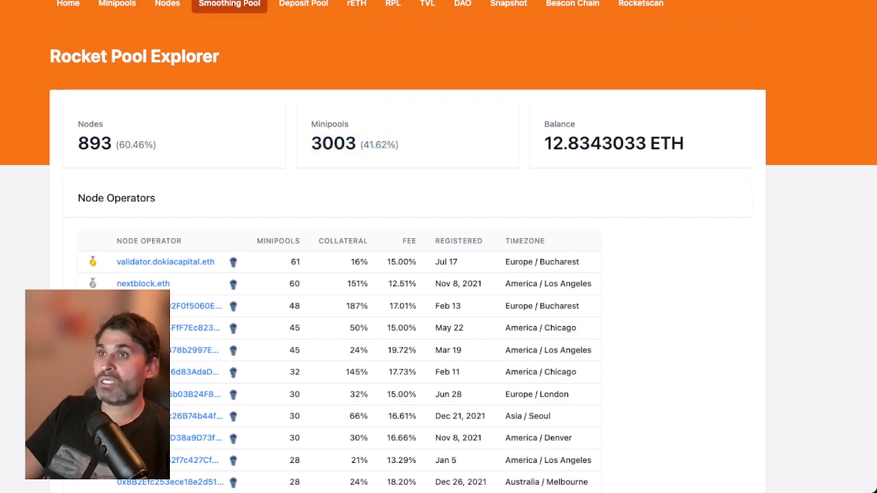
- Leave the trading chat and open the Rocket Fuel conversation in the Rocket Pool server
double_click(613, 143)
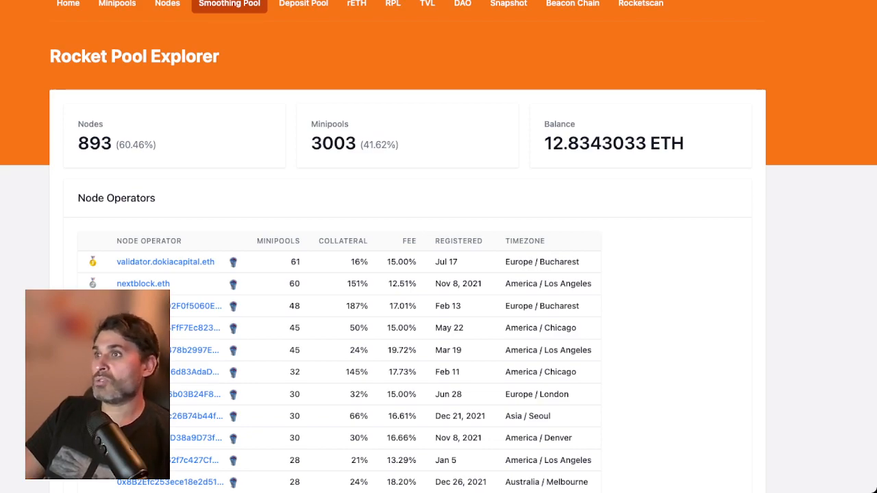
scroll(down, 3)
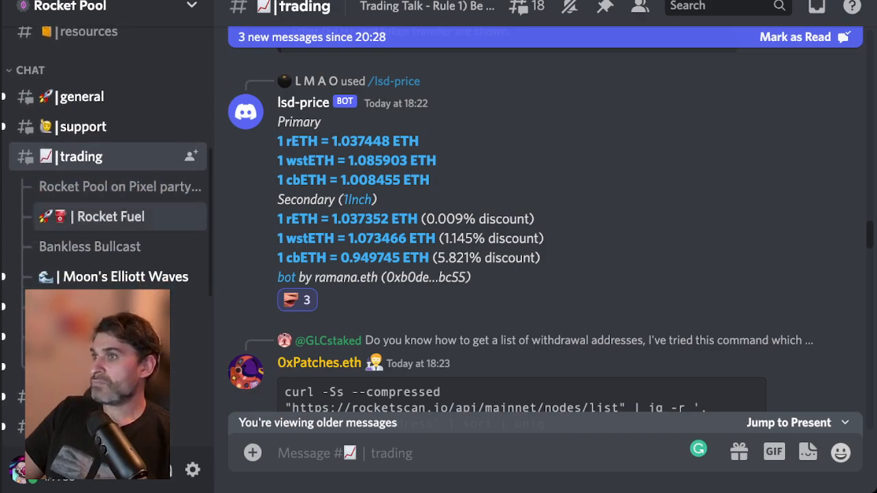
click(110, 216)
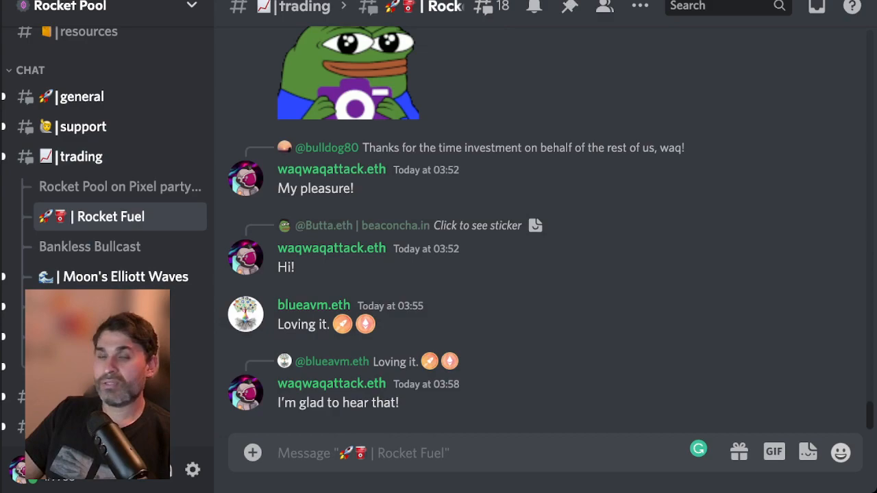